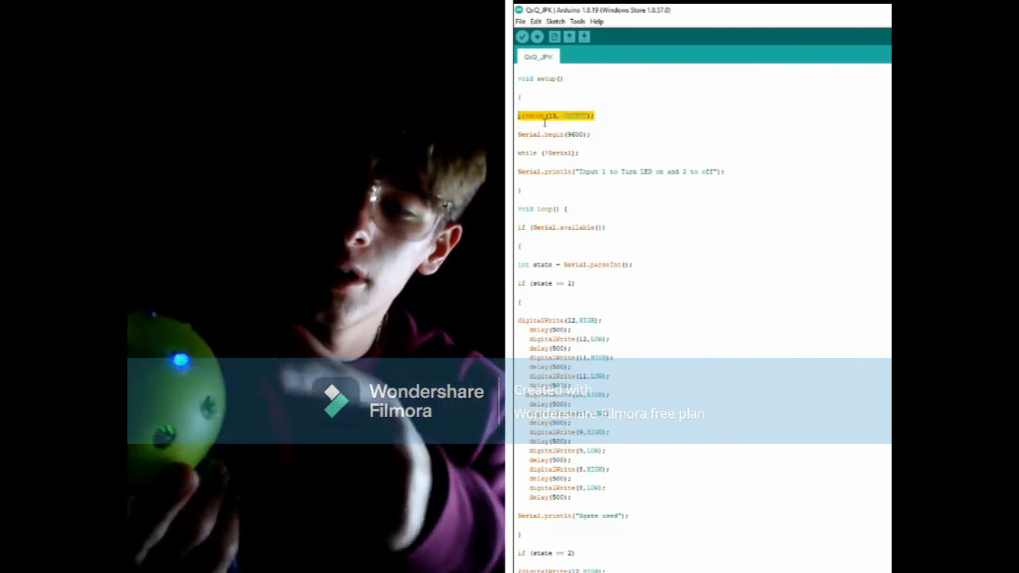
left_click(621, 140)
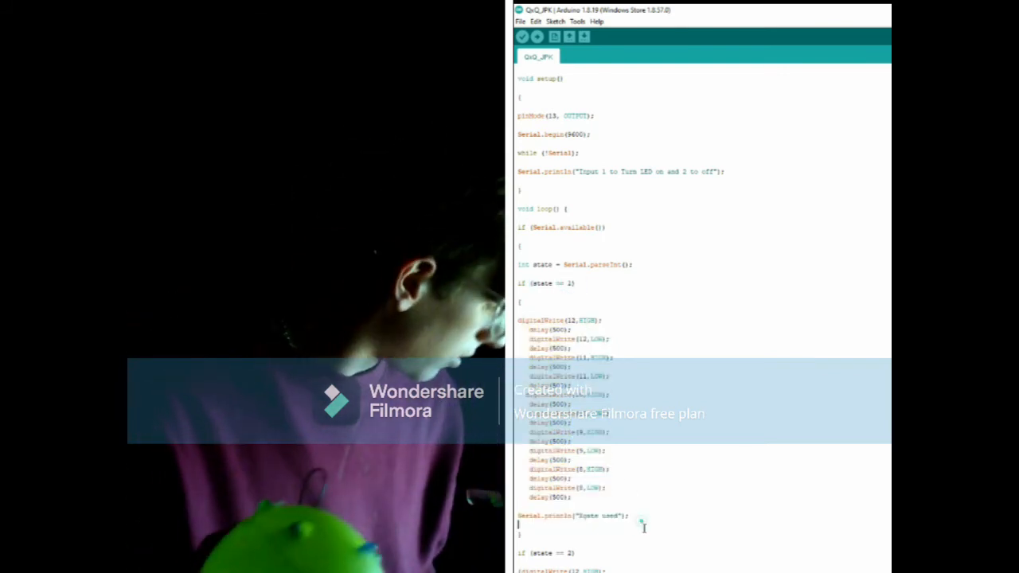
scroll("down", 3)
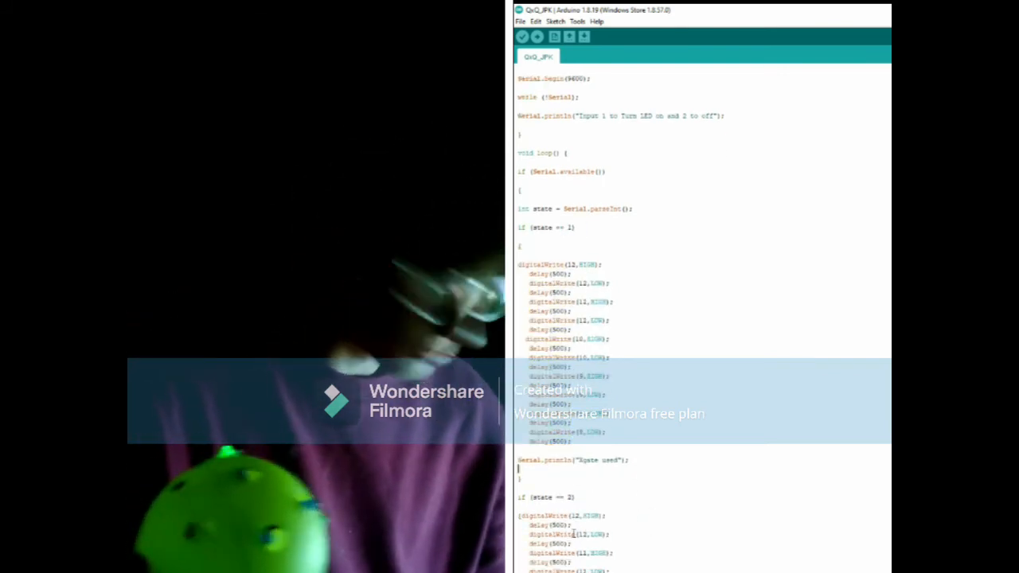